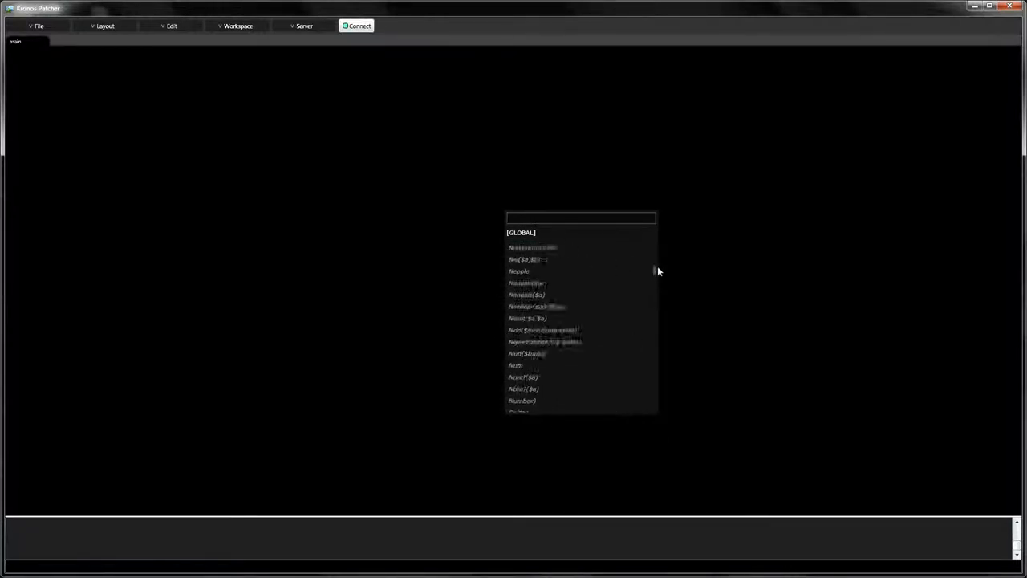
Close the function search list by clicking the empty canvas
{"action": "left_click", "coordinate": [238, 26]}
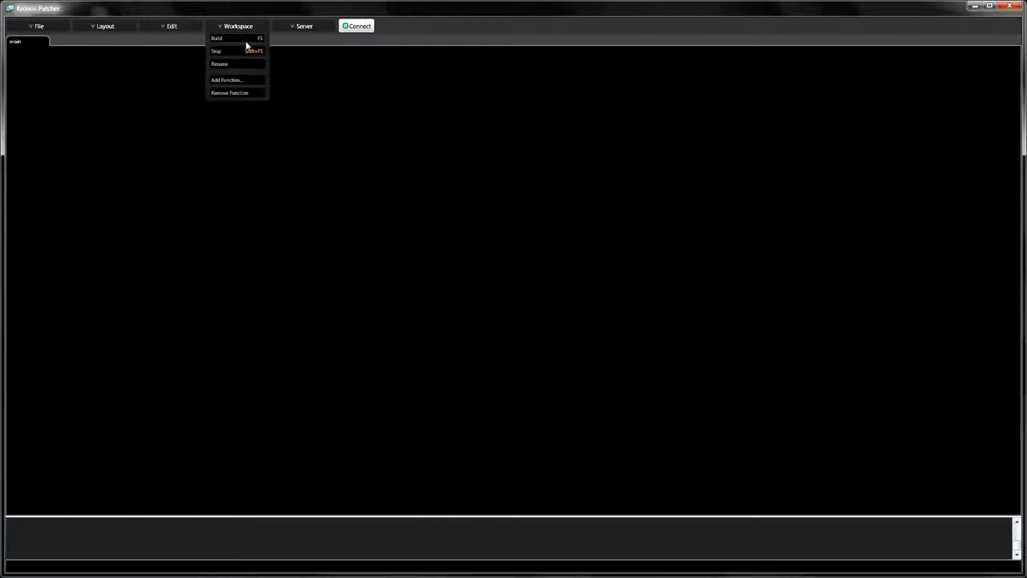
Add a new custom function, renaming its symbol from MyFunction to MySquare
{"action": "left_click", "coordinate": [226, 79]}
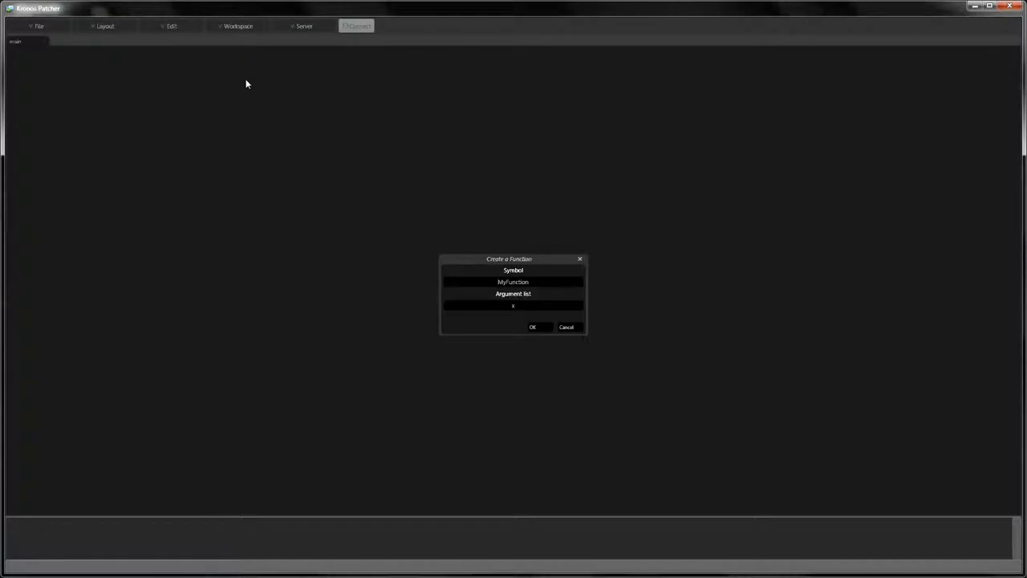
{"action": "left_click", "coordinate": [513, 282]}
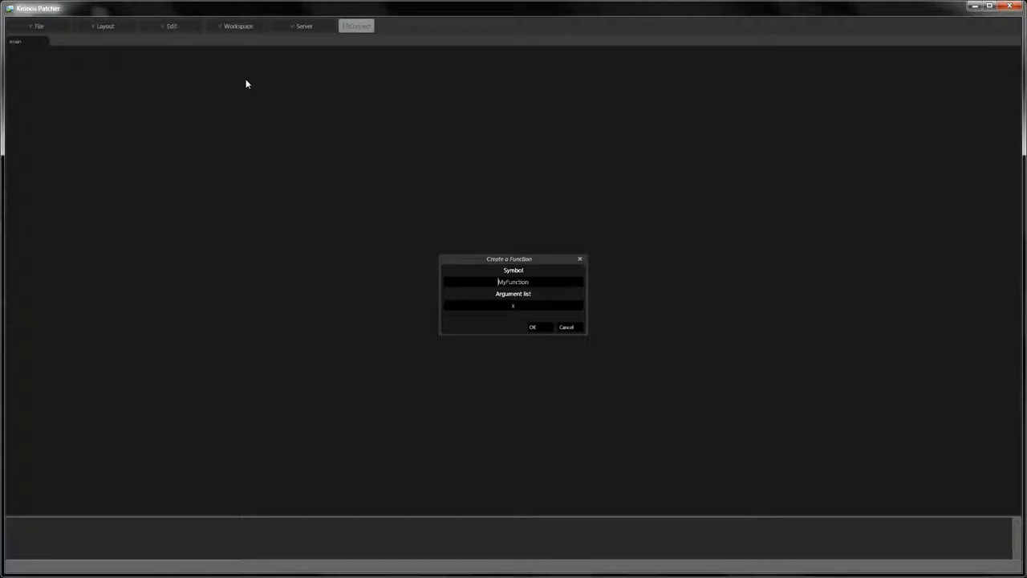
{"action": "triple_click", "coordinate": [513, 282]}
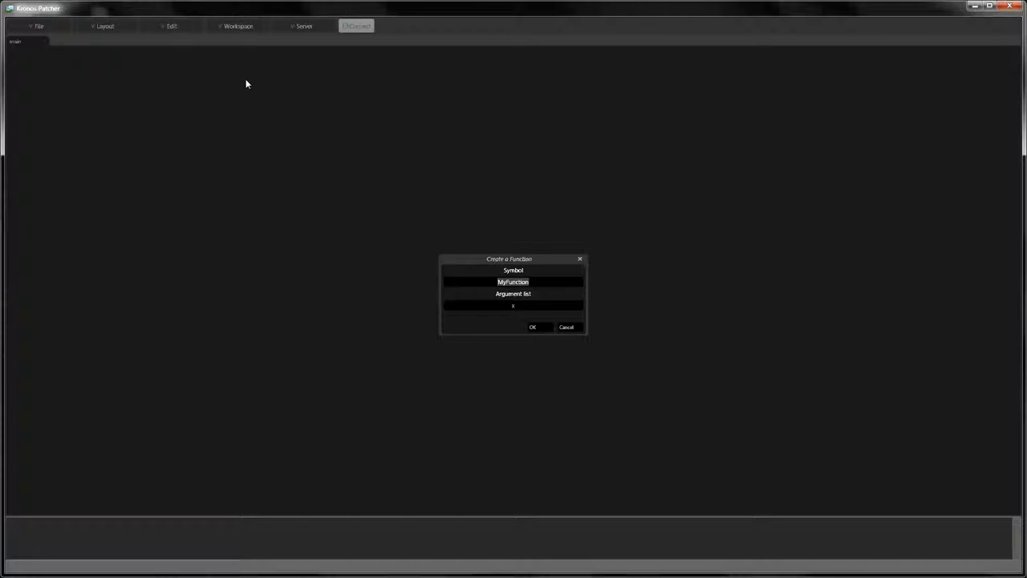
{"action": "type", "text": "MySquare"}
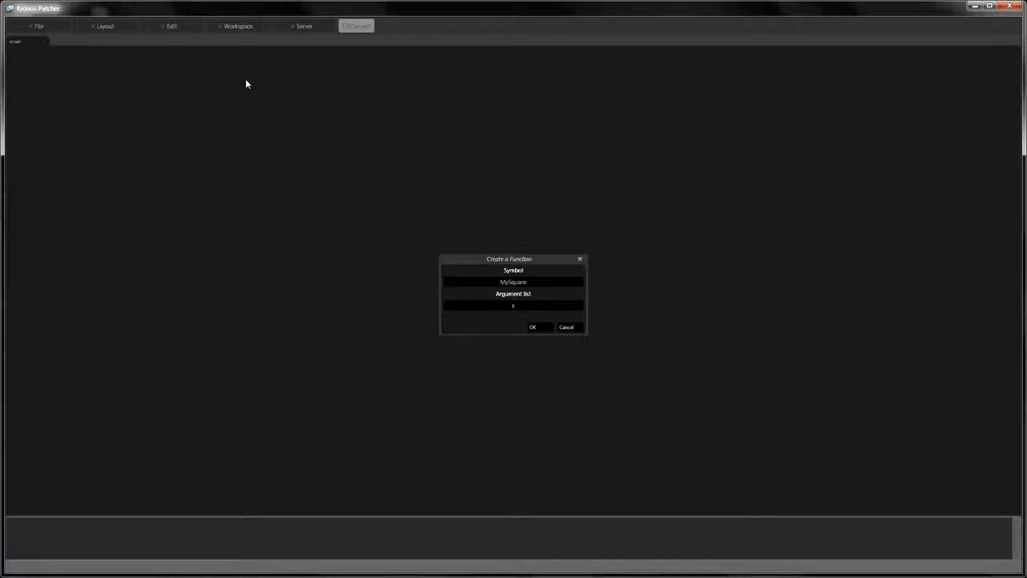
{"action": "left_click", "coordinate": [532, 327]}
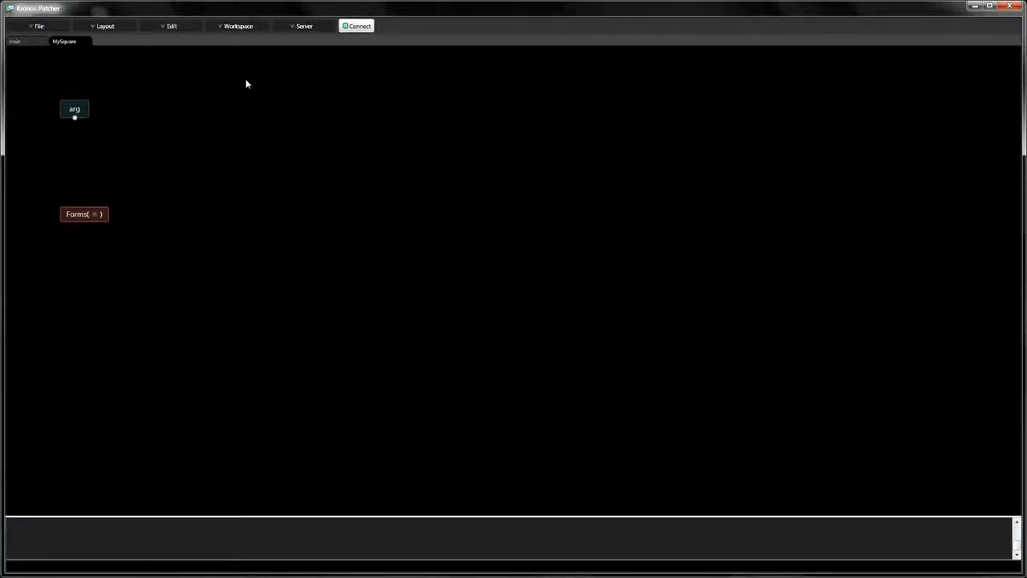
{"action": "mouse_move", "coordinate": [125, 112]}
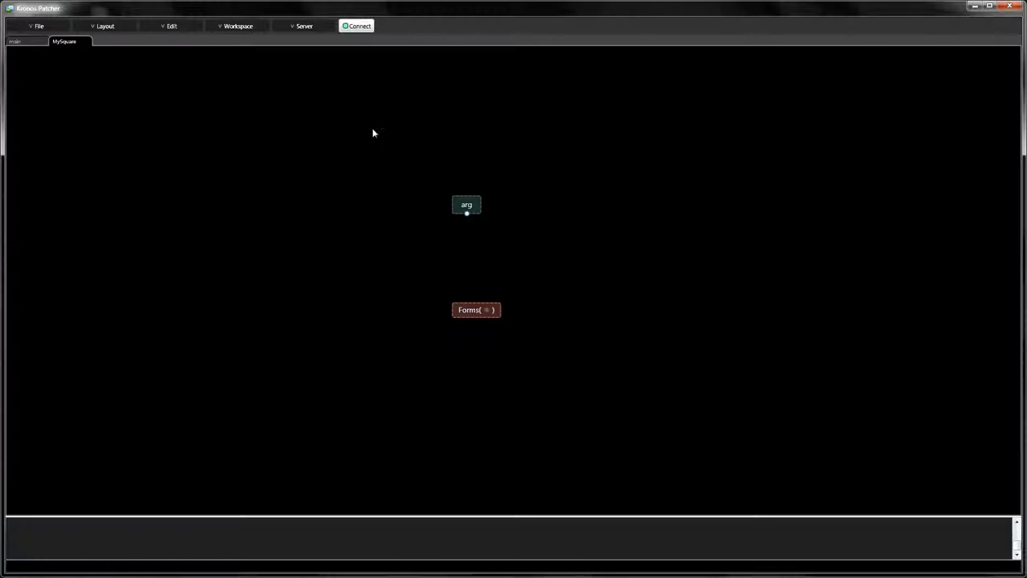
Zoom the MySquare patch view to 200% from the Layout menu
{"action": "left_click", "coordinate": [105, 25]}
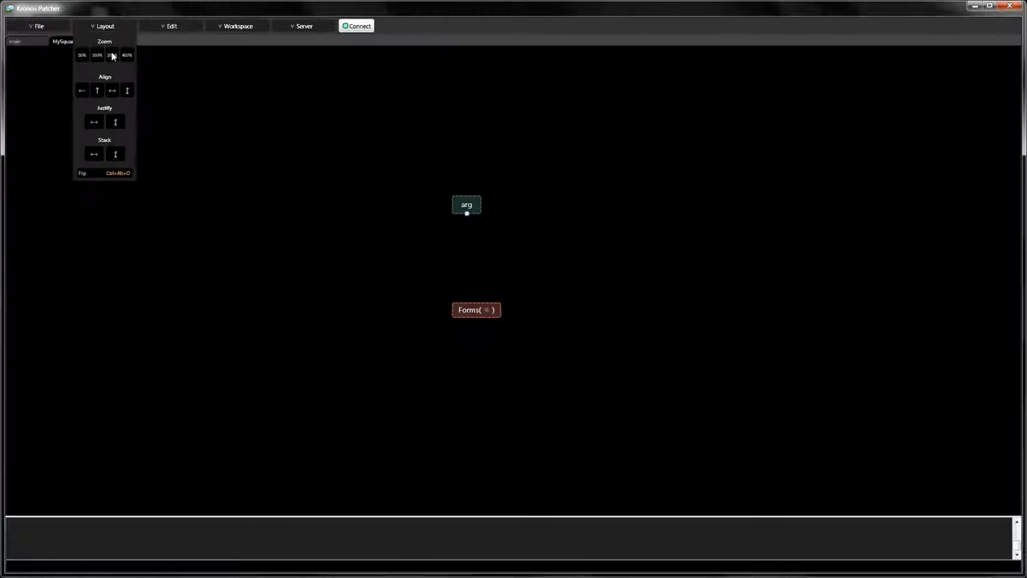
{"action": "left_click", "coordinate": [111, 54]}
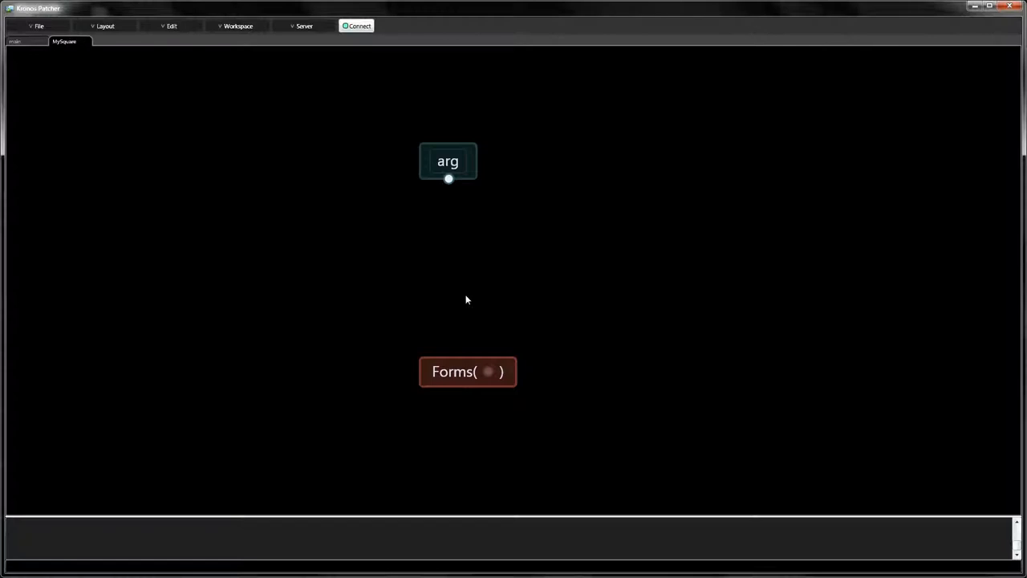
{"action": "mouse_move", "coordinate": [468, 288]}
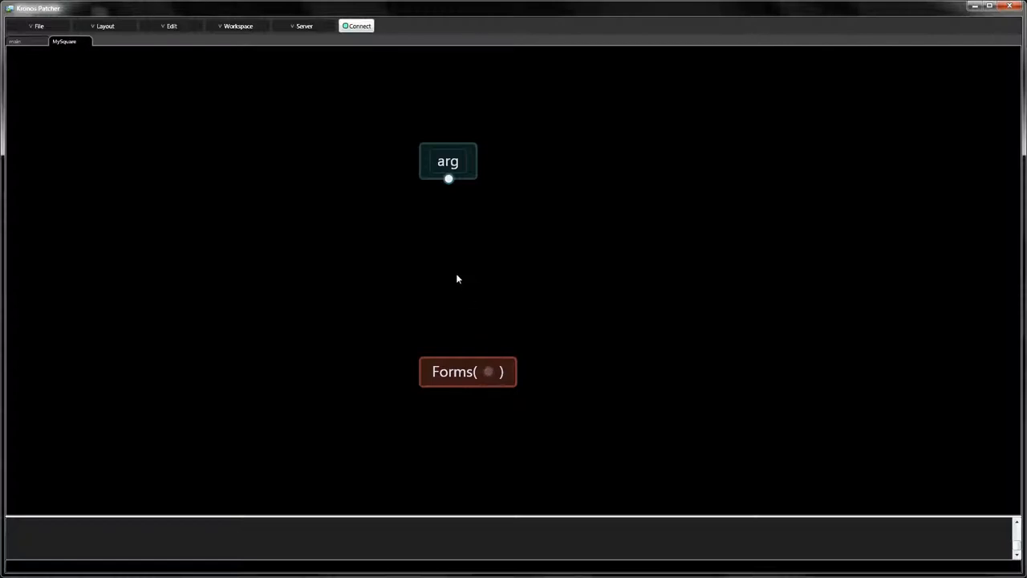
Search for Mul and place a Mul node in the MySquare patch
{"action": "type", "text": "Mul"}
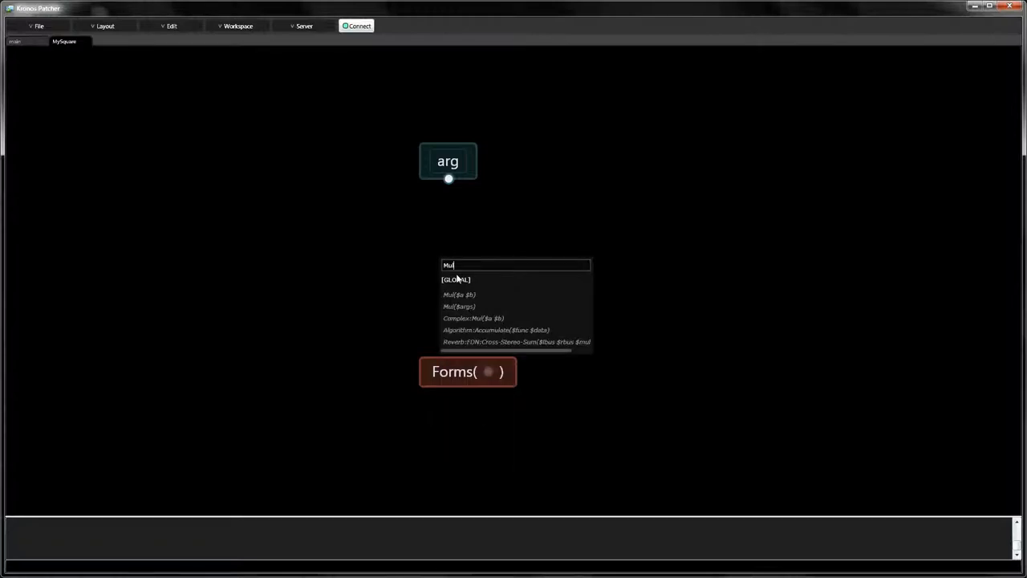
{"action": "left_click", "coordinate": [459, 294]}
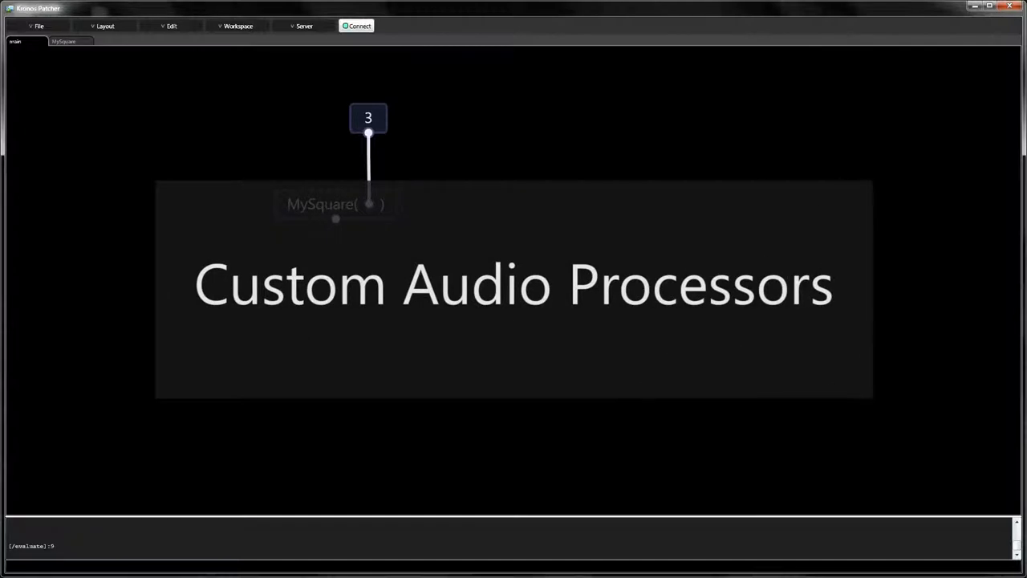
Open the Workspace menu while in the main patch
{"action": "left_click", "coordinate": [238, 26]}
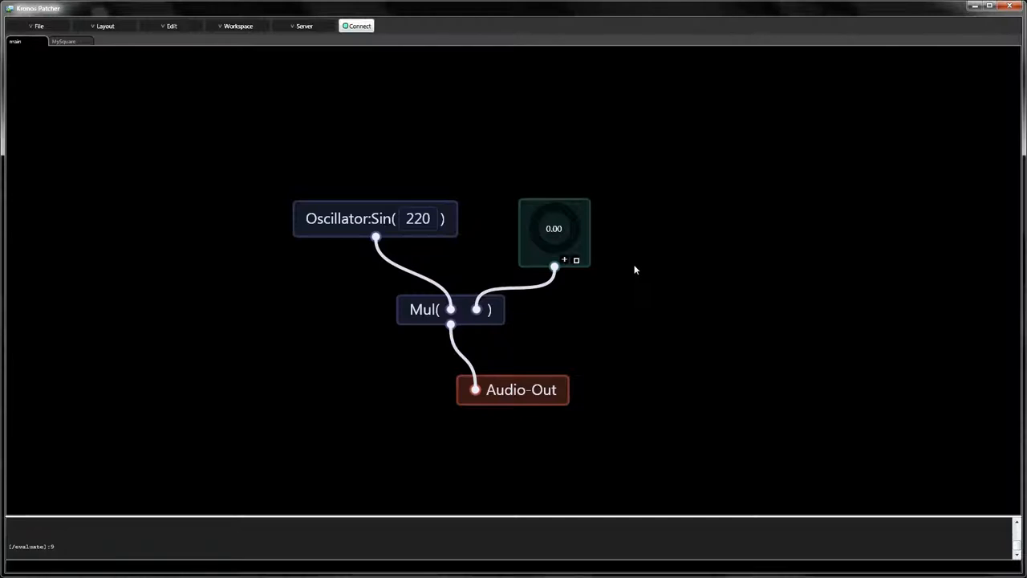
{"action": "mouse_move", "coordinate": [407, 160]}
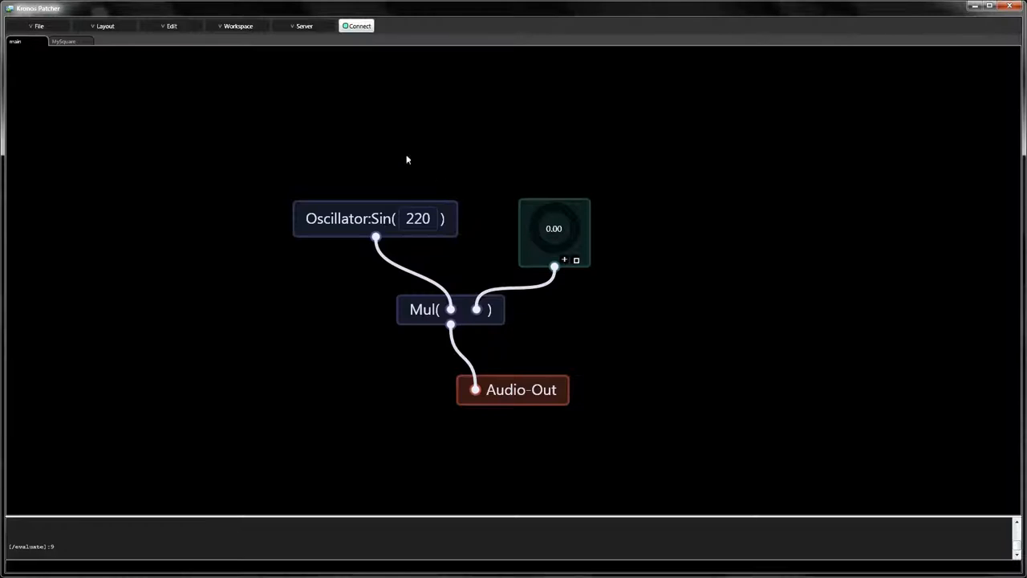
Build and run the main patch, turn the dial to about 0.18, then stop it
{"action": "left_click", "coordinate": [237, 25]}
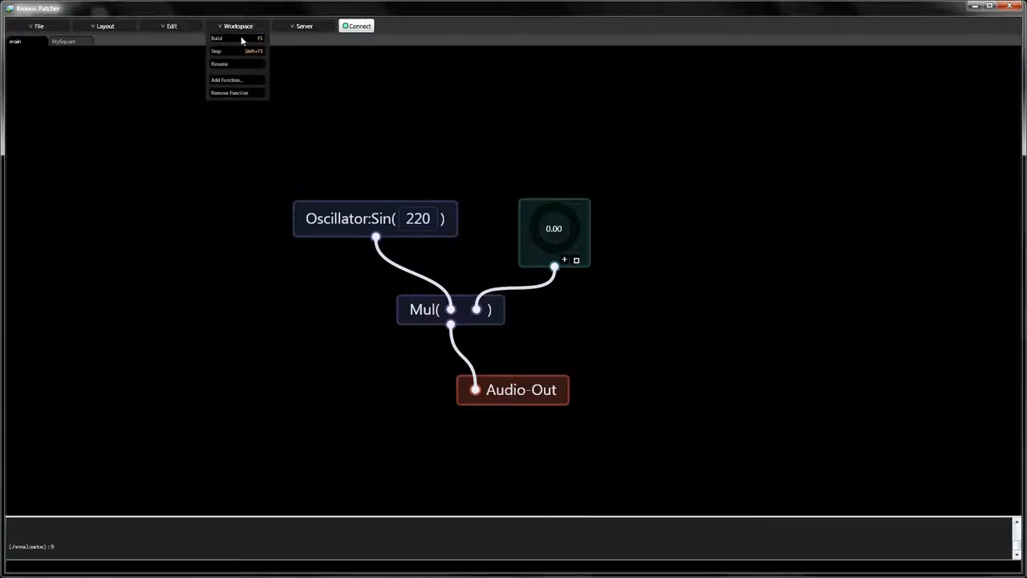
{"action": "left_click", "coordinate": [217, 38]}
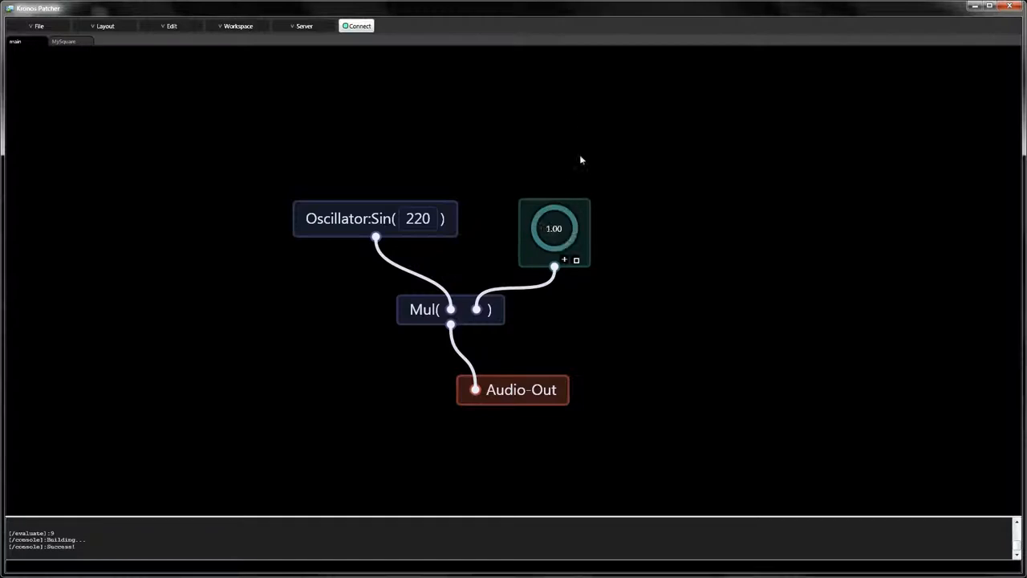
{"action": "left_click_drag", "start_coordinate": [553, 229], "coordinate": [566, 241]}
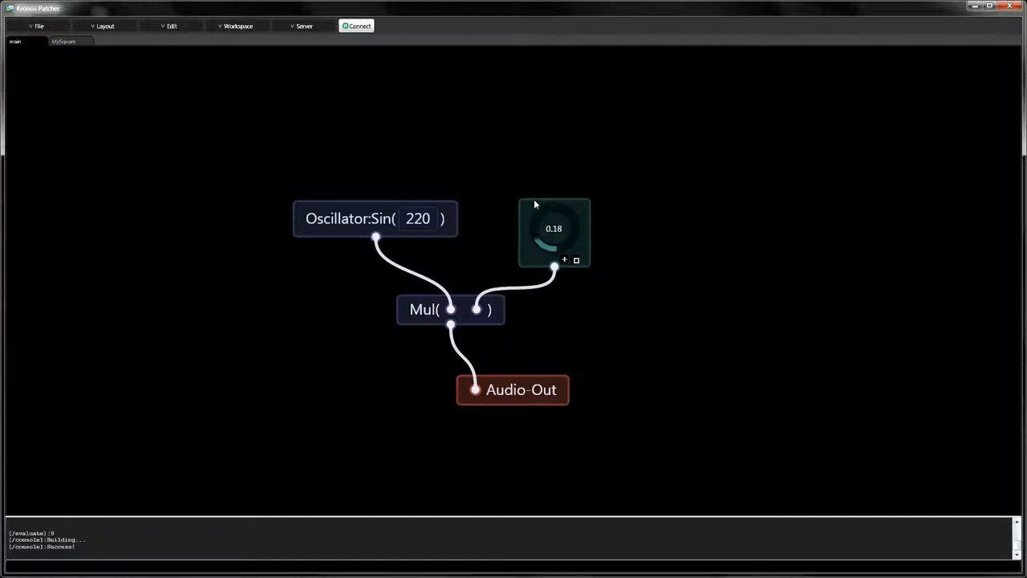
{"action": "left_click", "coordinate": [238, 26]}
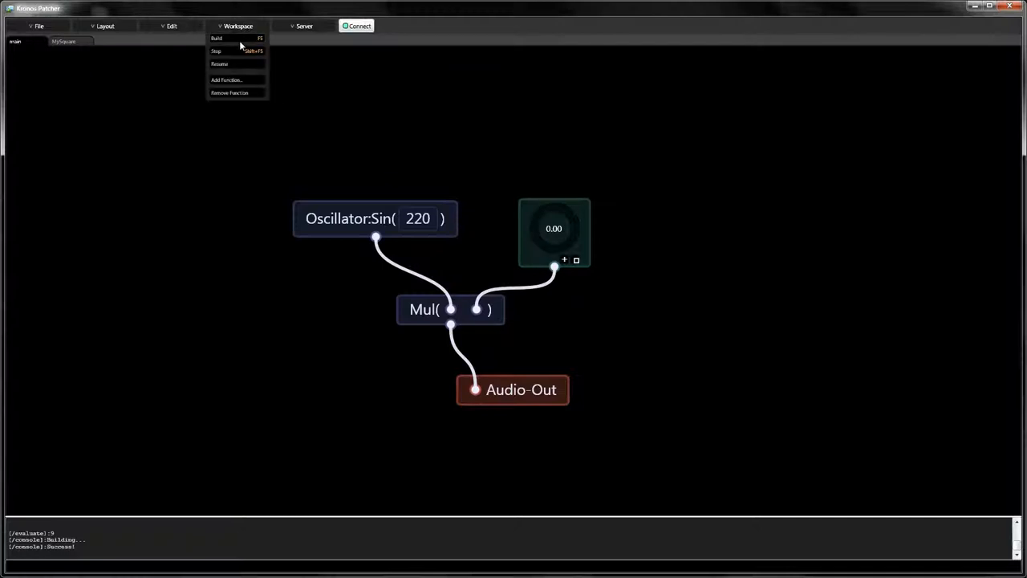
{"action": "left_click", "coordinate": [216, 51]}
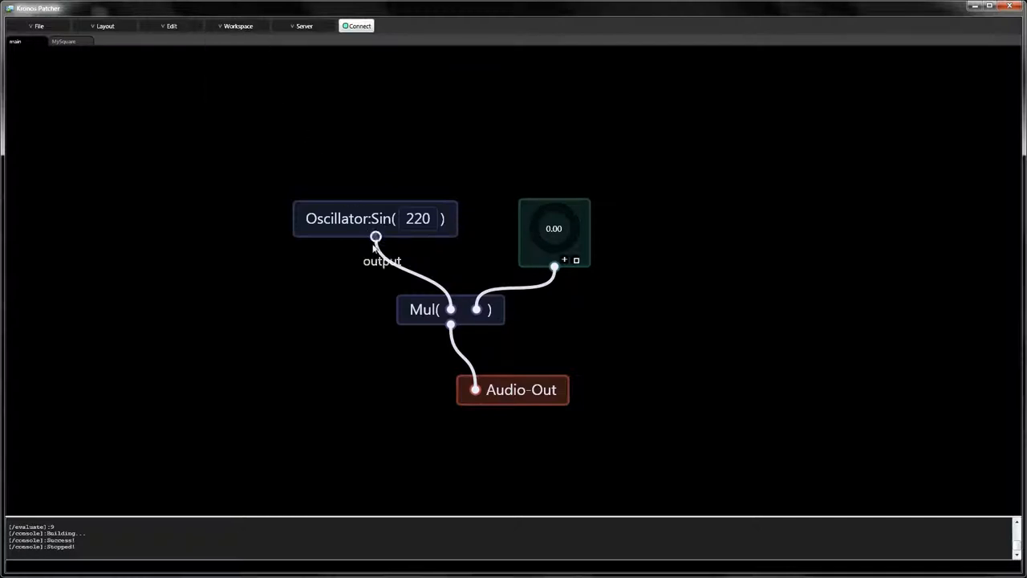
{"action": "mouse_move", "coordinate": [386, 310]}
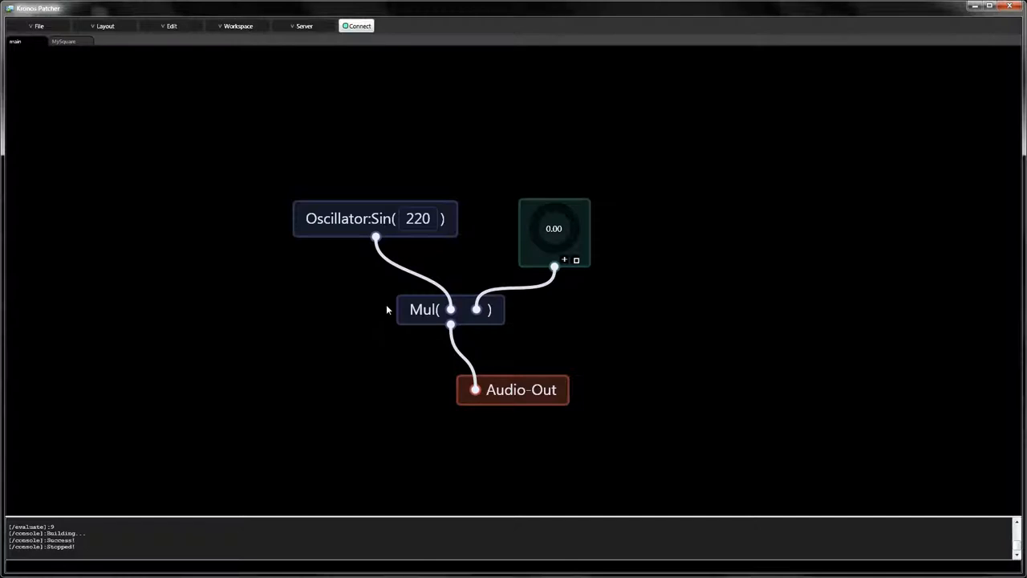
{"action": "mouse_move", "coordinate": [270, 68]}
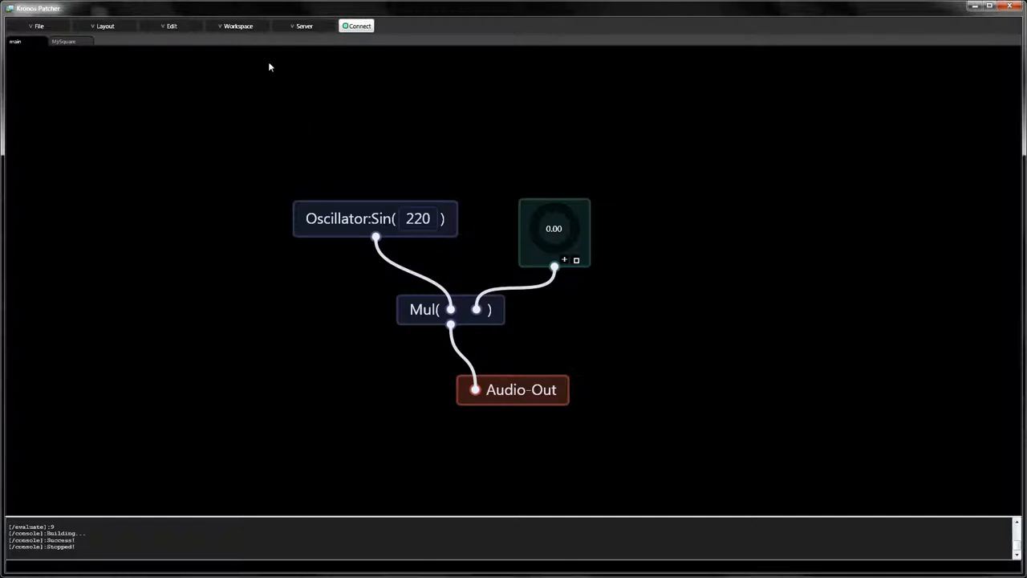
Add a function named MyAmp with arguments 'signal level' via Workspace > Add Function
{"action": "left_click", "coordinate": [238, 26]}
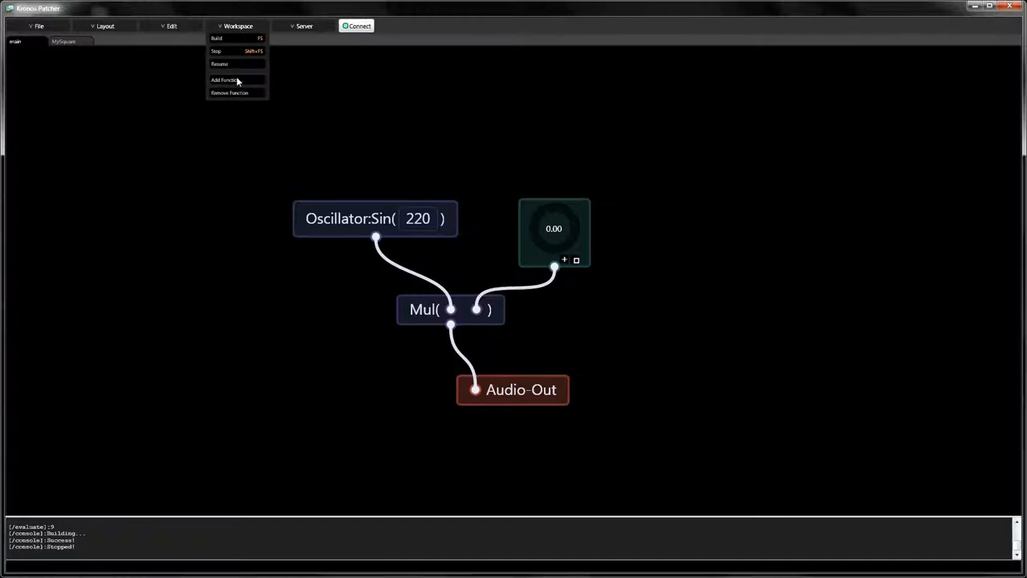
{"action": "left_click", "coordinate": [224, 80]}
{"action": "type", "text": "MyAmp"}
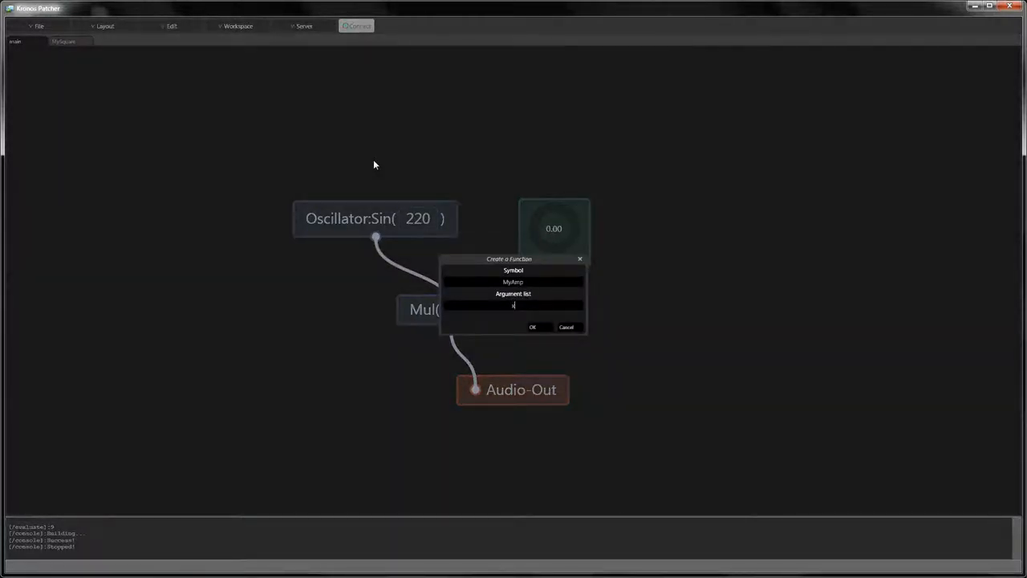
{"action": "type", "text": "signal level"}
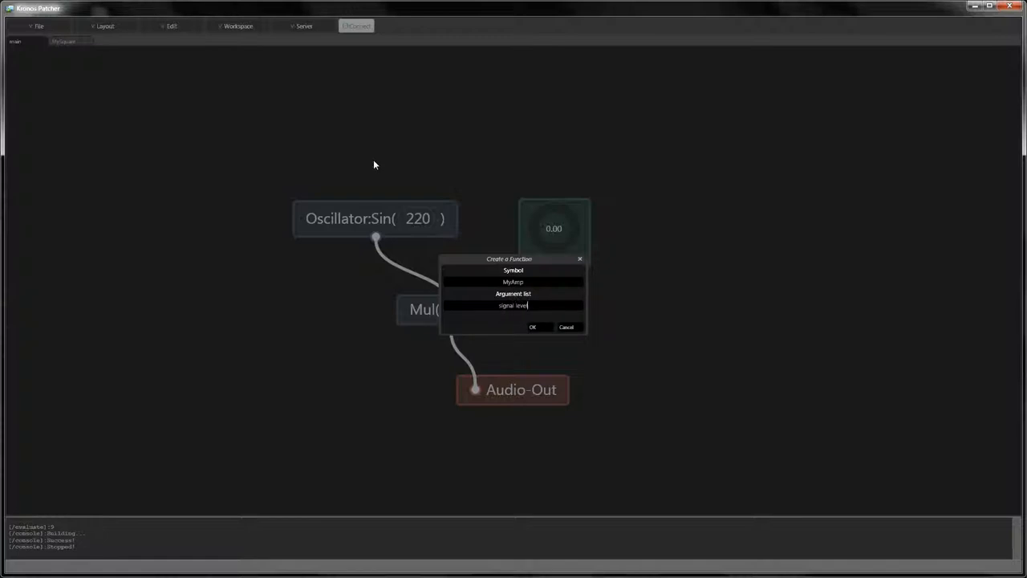
{"action": "left_click", "coordinate": [532, 326]}
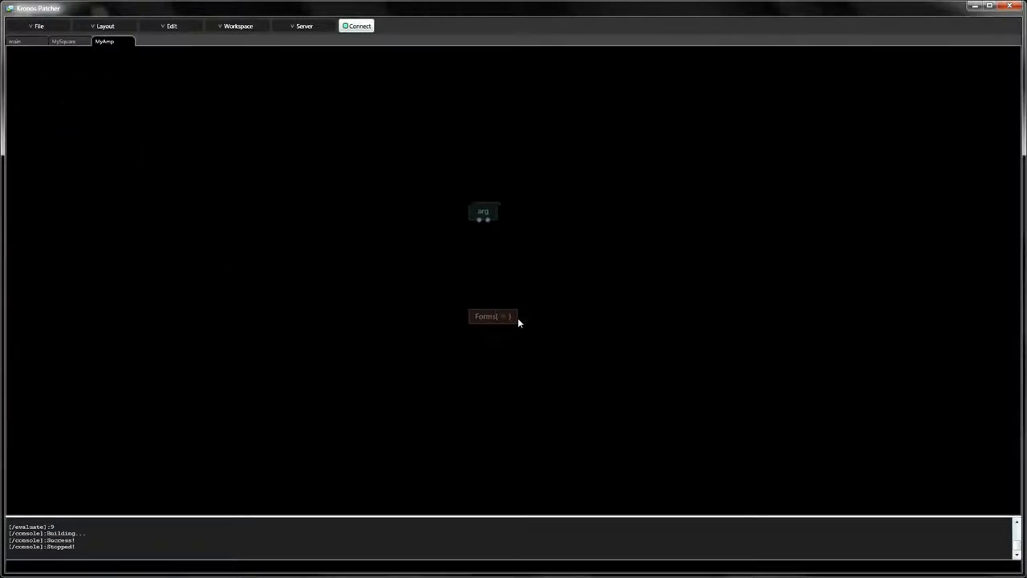
Add Mul and Audio:Clock nodes to MyAmp, wiring 0.0004 into Filter:Lag's second input
{"action": "left_click", "coordinate": [105, 25]}
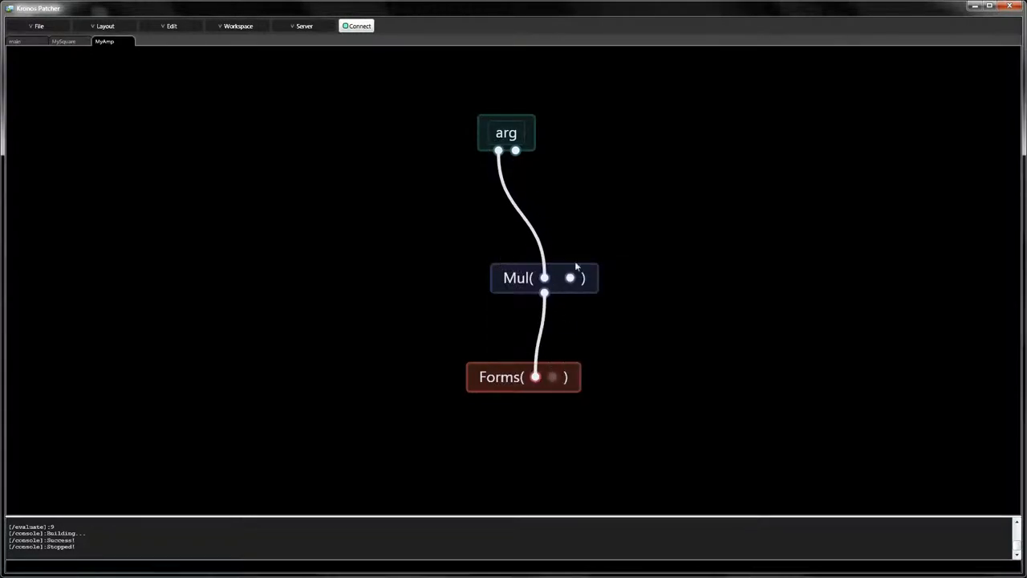
{"action": "mouse_move", "coordinate": [570, 169]}
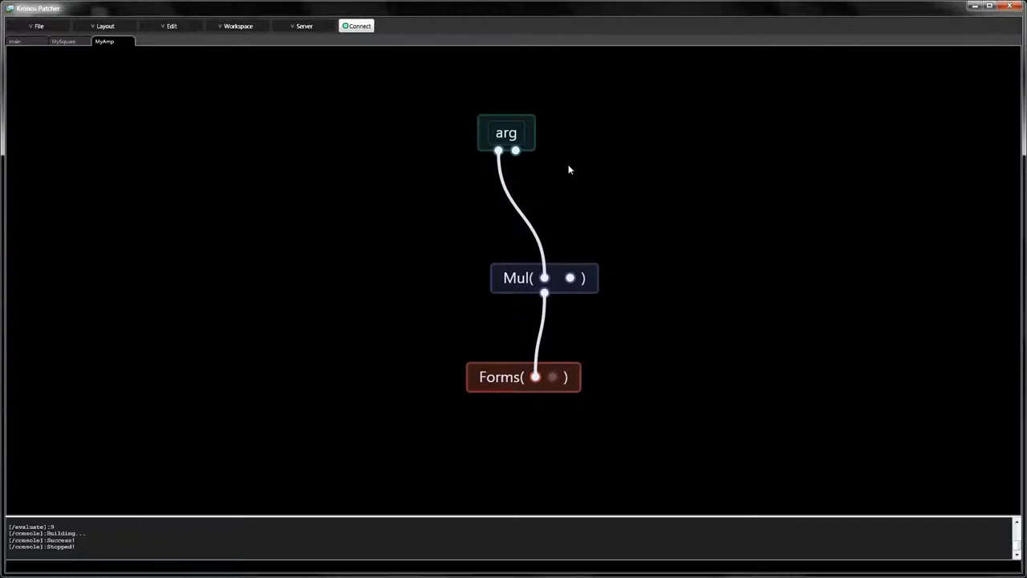
{"action": "type", "text": "Audi"}
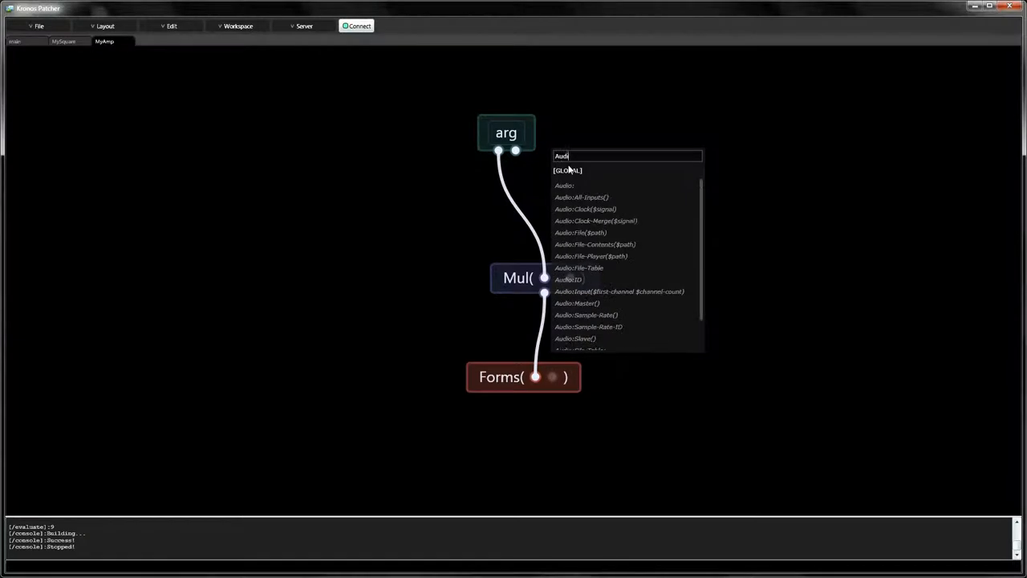
{"action": "left_click", "coordinate": [585, 209]}
{"action": "type", "text": "0.0004"}
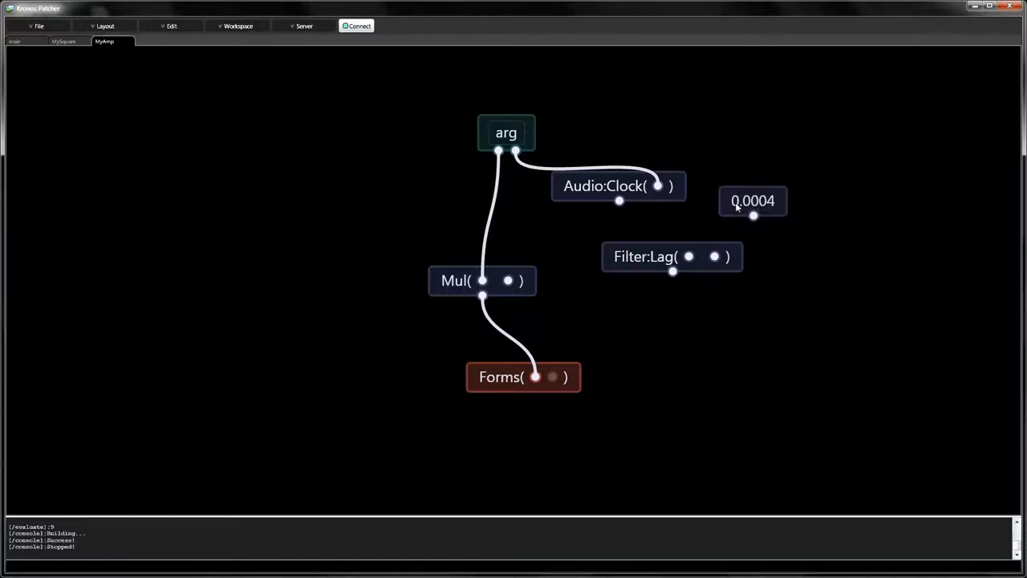
{"action": "left_click_drag", "start_coordinate": [455, 280], "coordinate": [511, 303]}
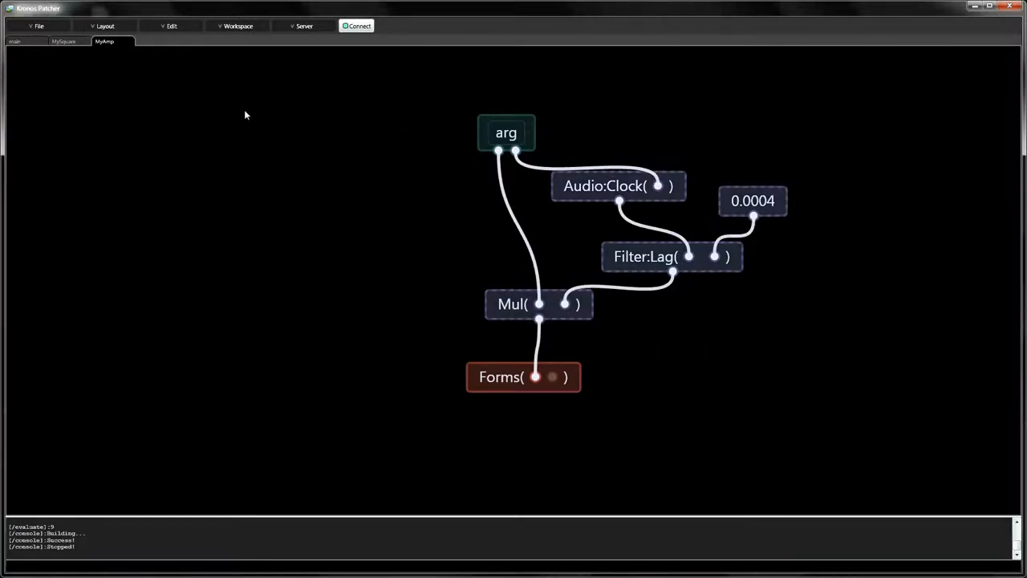
In the main patch, insert MyAmp in place of Mul and rebuild
{"action": "left_click", "coordinate": [13, 41]}
{"action": "type", "text": "MyAm"}
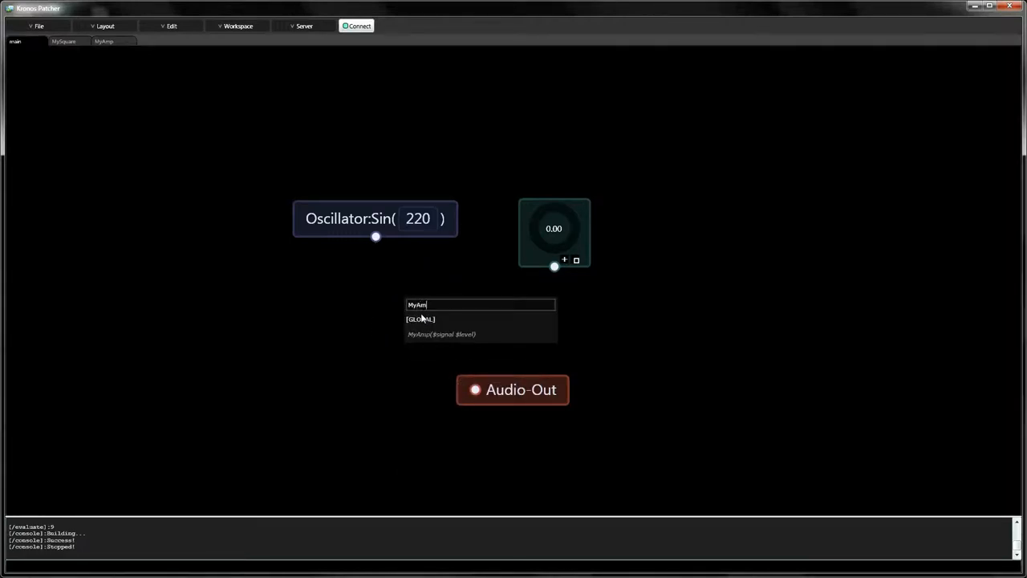
{"action": "left_click", "coordinate": [441, 334]}
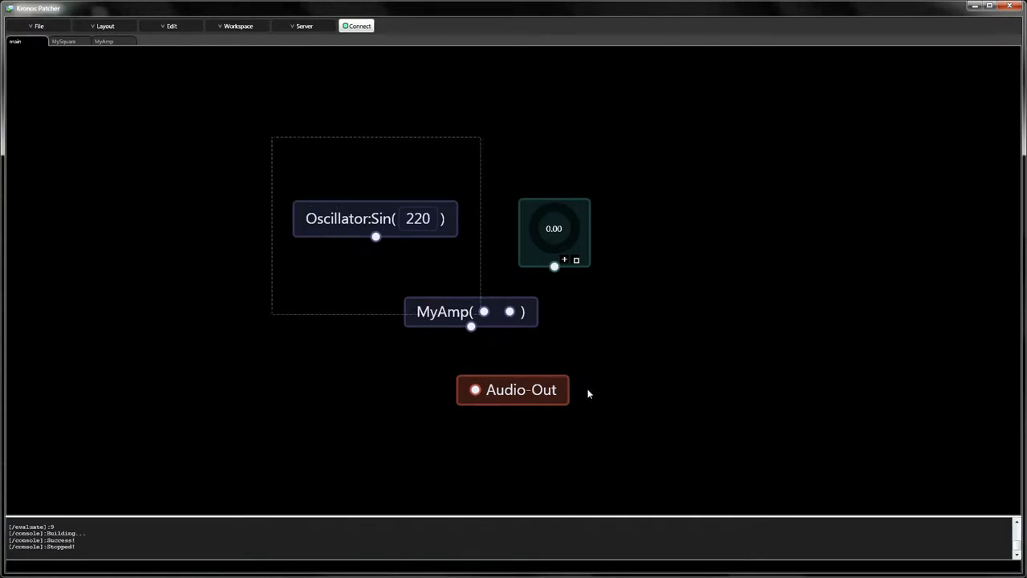
{"action": "left_click", "coordinate": [238, 26]}
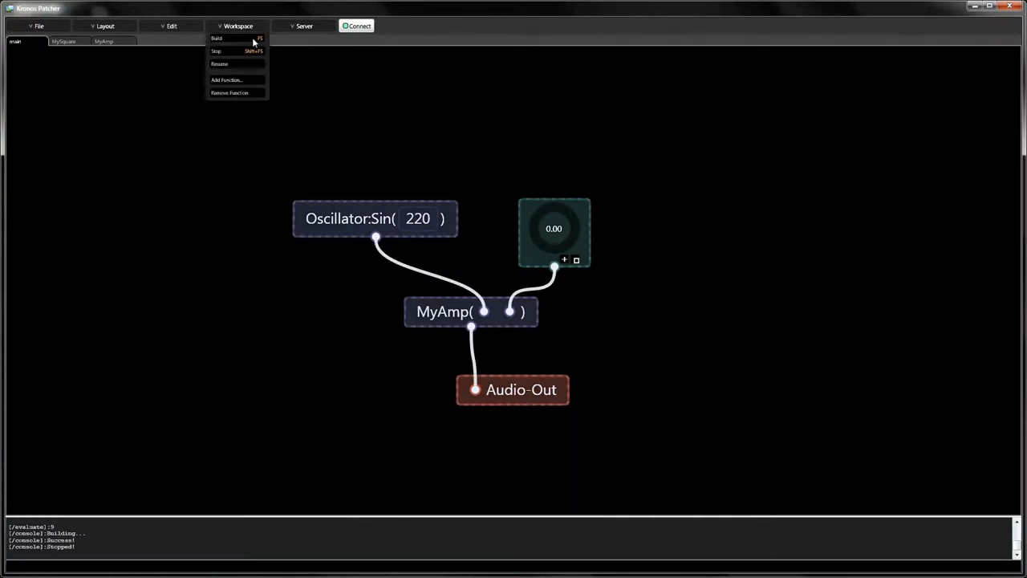
{"action": "left_click", "coordinate": [217, 37]}
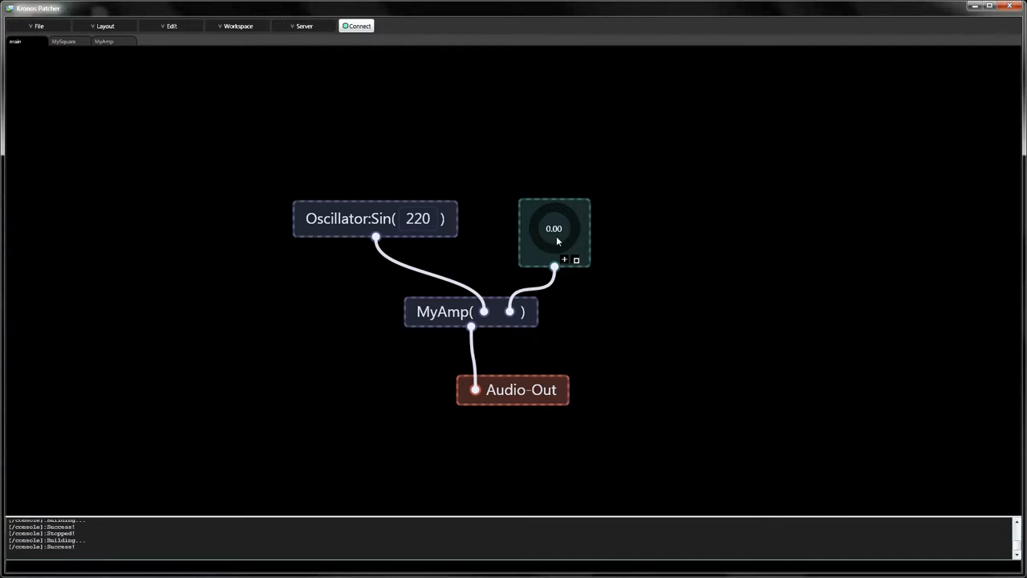